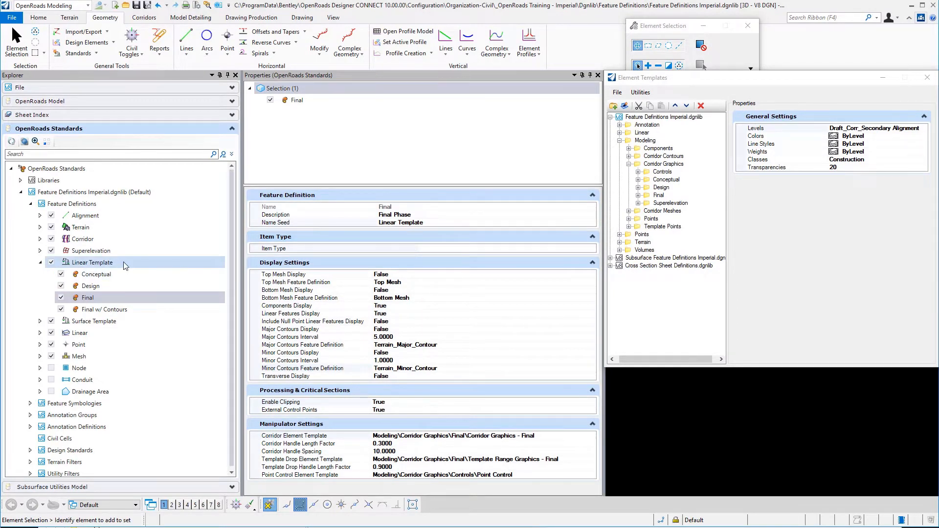
pyautogui.moveTo(81, 247)
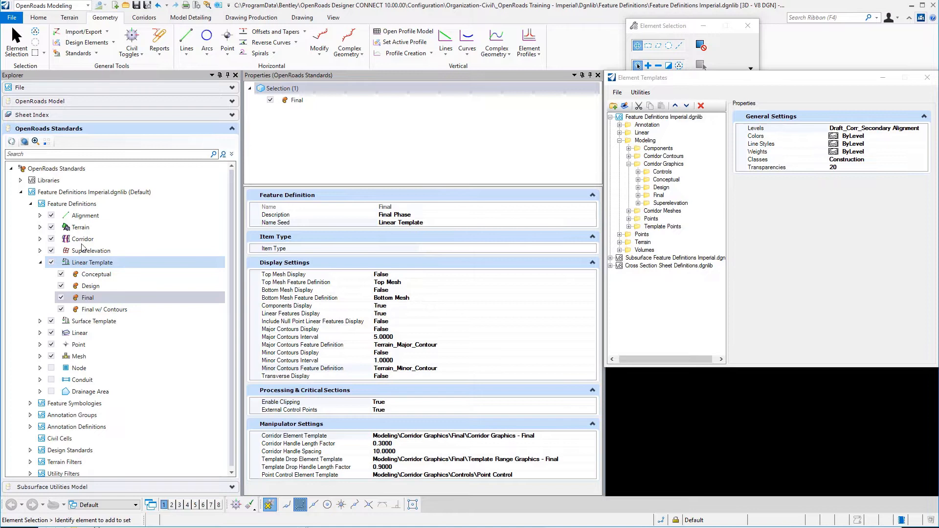
pyautogui.click(40, 238)
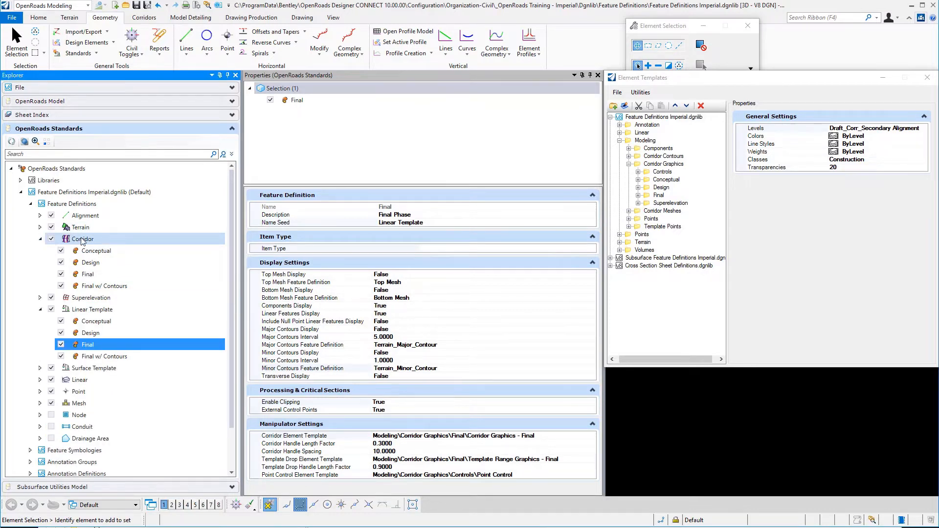
pyautogui.click(40, 238)
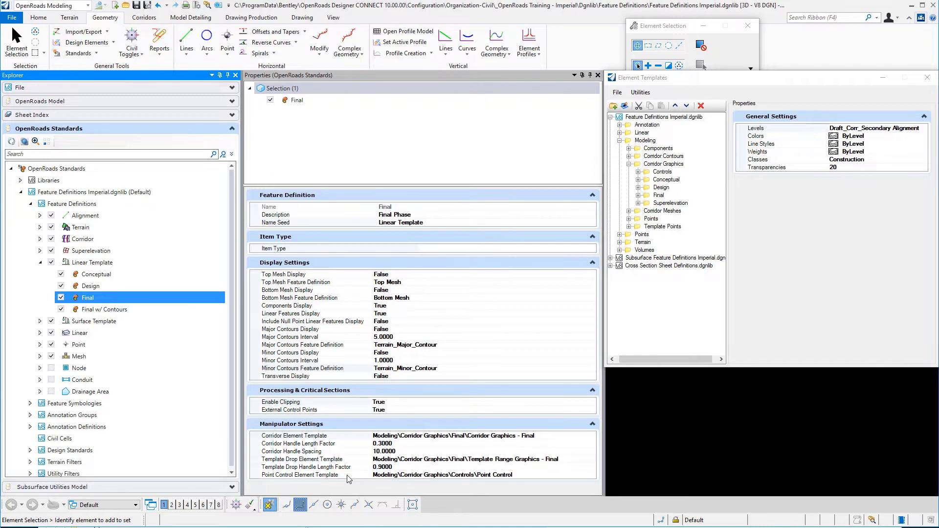
pyautogui.moveTo(419, 210)
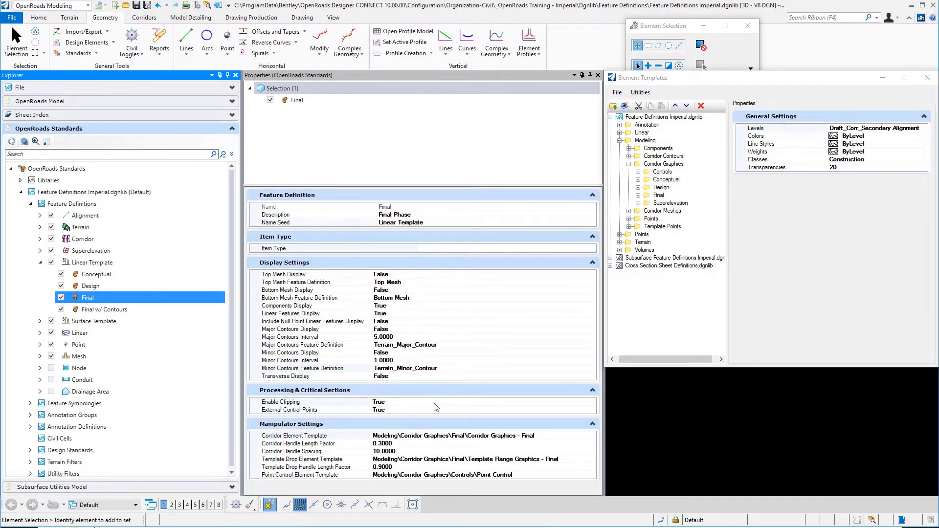
pyautogui.moveTo(433, 299)
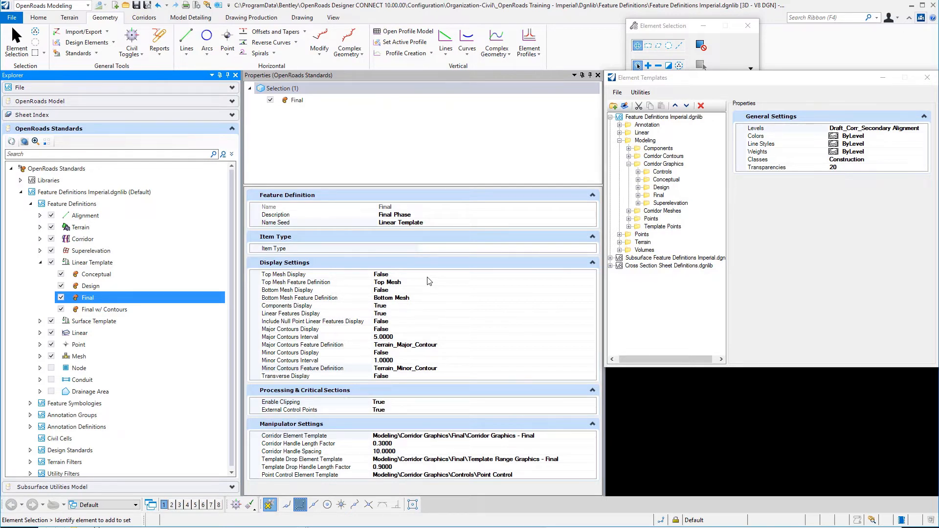
pyautogui.moveTo(459, 287)
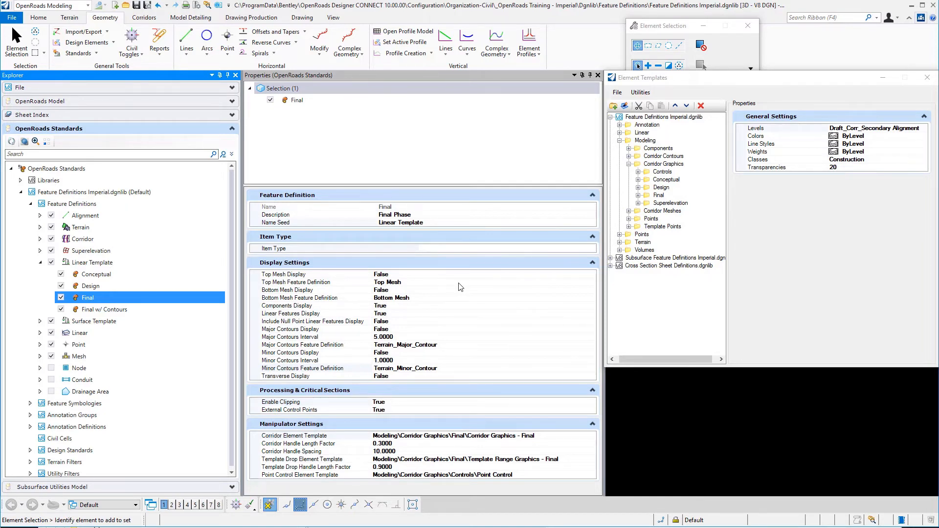
pyautogui.moveTo(520, 282)
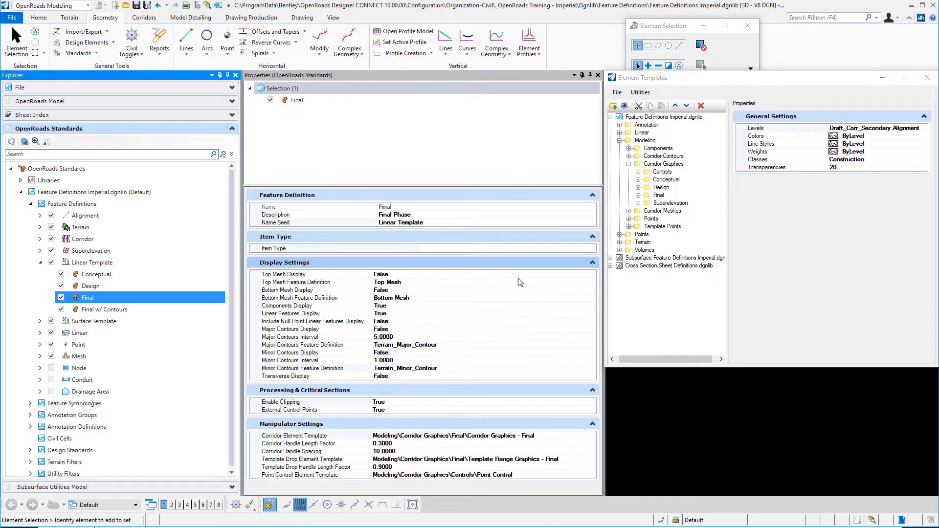